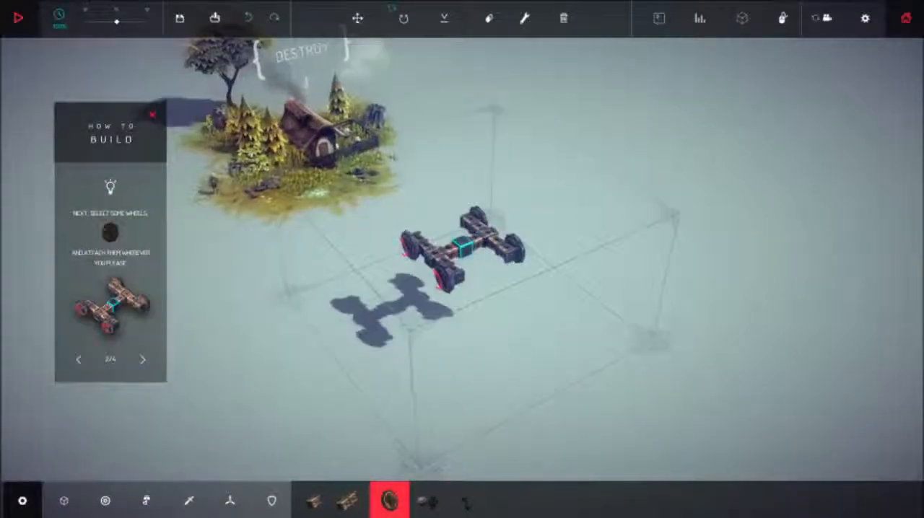
Step: Stack extra wooden blocks onto the wheeled chassis to make a heavier cart
{"action": "left_click", "coordinate": [143, 359]}
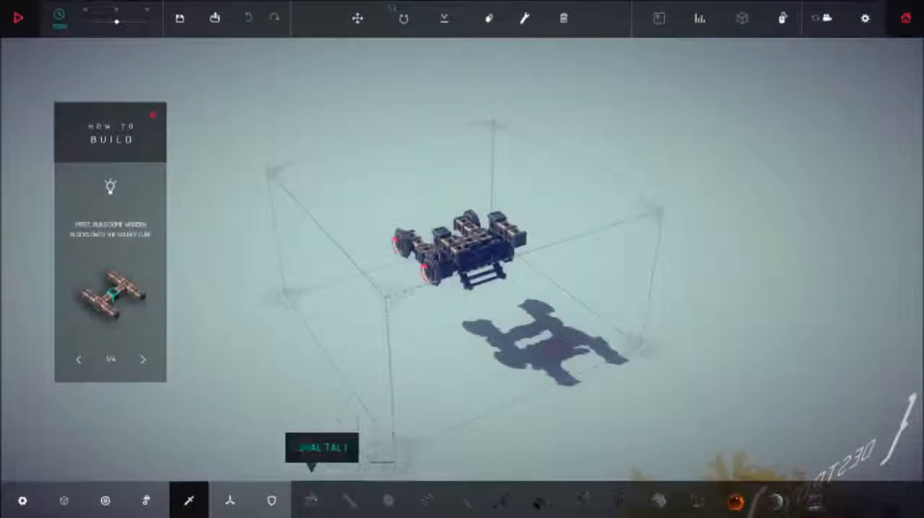
{"action": "left_click", "coordinate": [657, 500]}
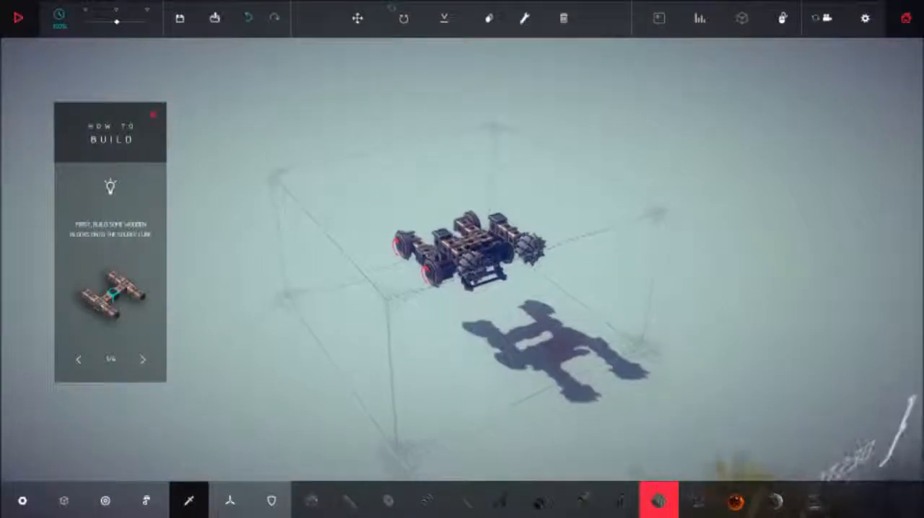
{"action": "left_click", "coordinate": [444, 18]}
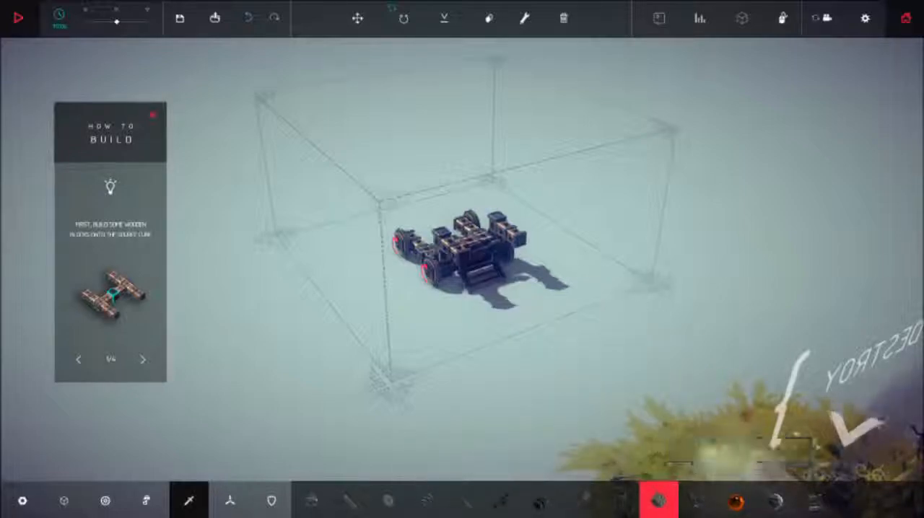
Step: Open the Armour and Weapons categories and attach Bomb blocks to the cart's front
{"action": "left_click", "coordinate": [272, 501]}
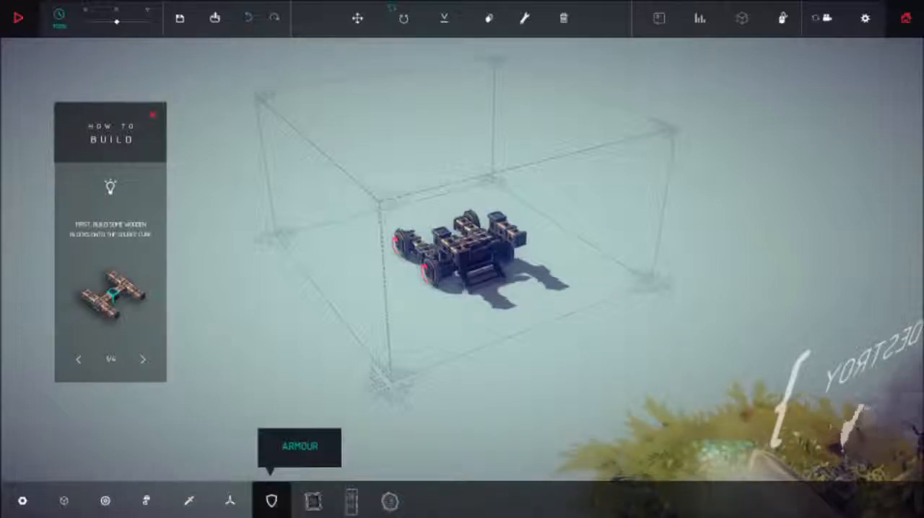
{"action": "left_click", "coordinate": [146, 500]}
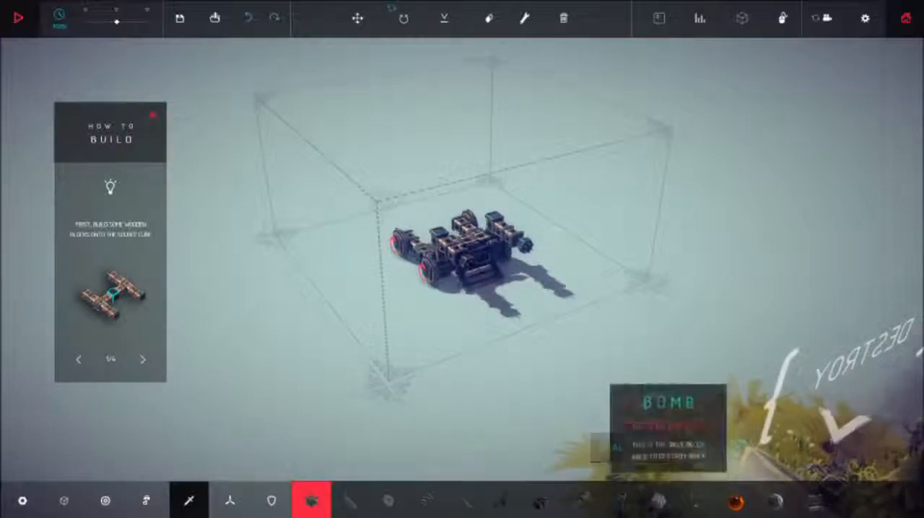
{"action": "left_click", "coordinate": [657, 501]}
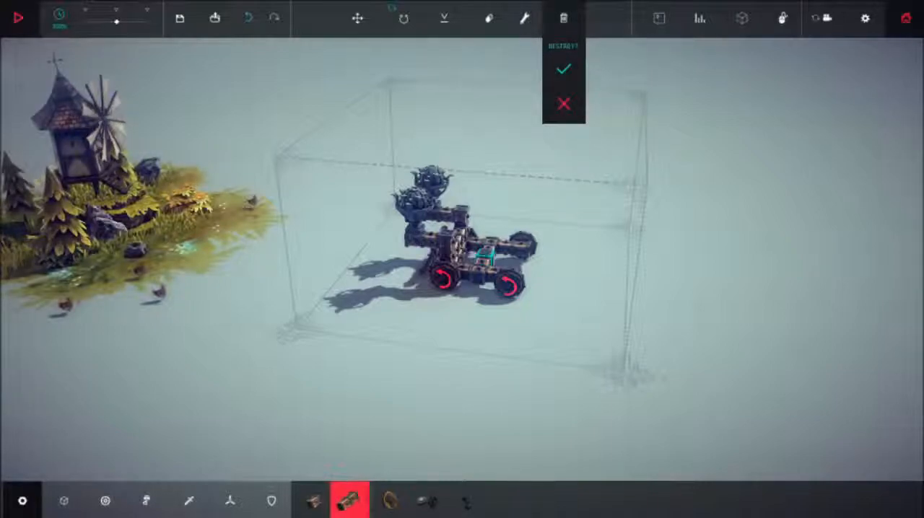
Step: Destroy the spiked-arm cart and begin a wheelless frame with a bent upright arm
{"action": "left_click", "coordinate": [563, 69]}
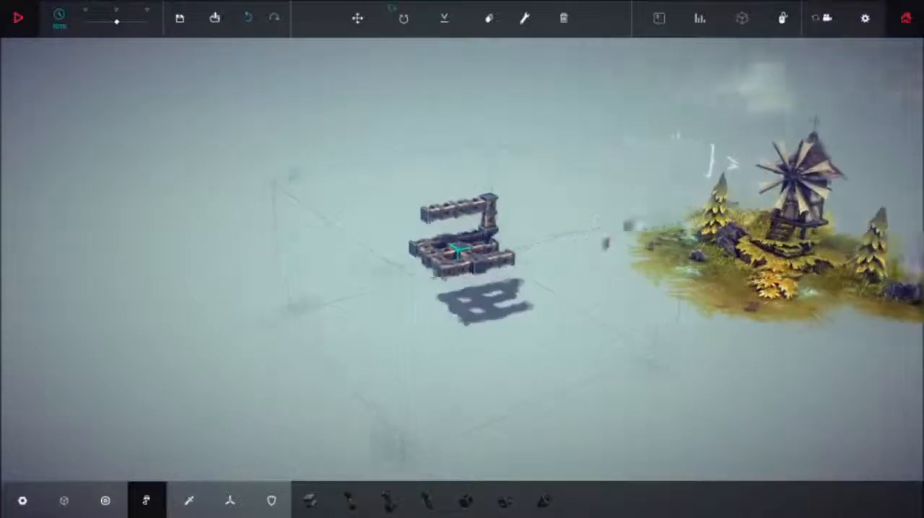
Step: Add wheels from Locomotion, then wooden poles and a spiked-head arm from Blocks
{"action": "left_click", "coordinate": [189, 501]}
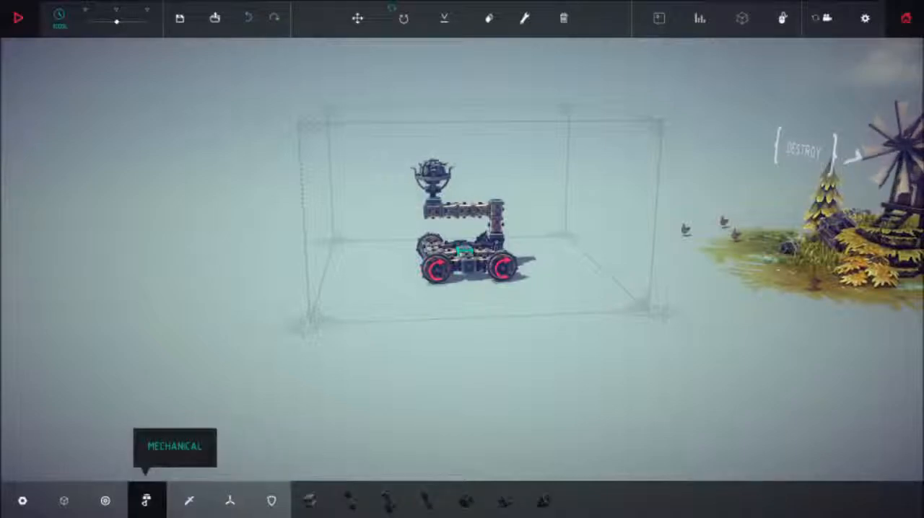
{"action": "left_click", "coordinate": [350, 500]}
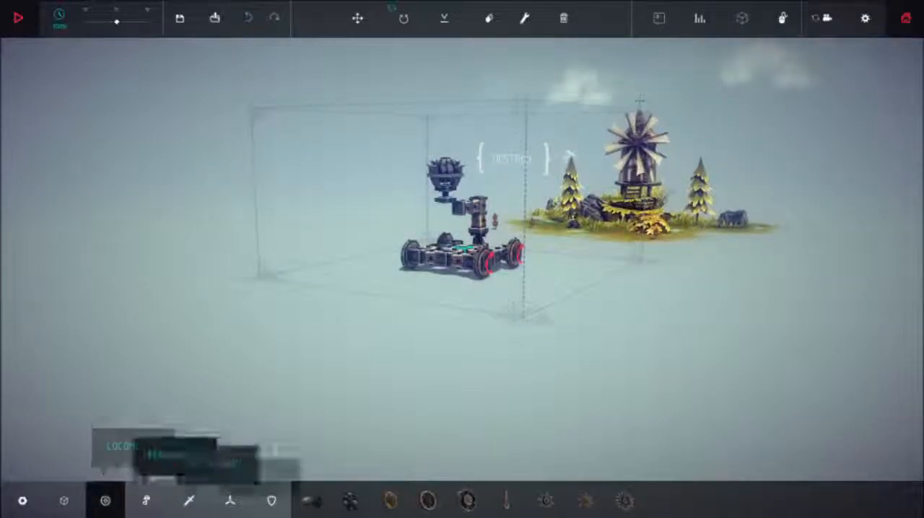
{"action": "left_click", "coordinate": [63, 500]}
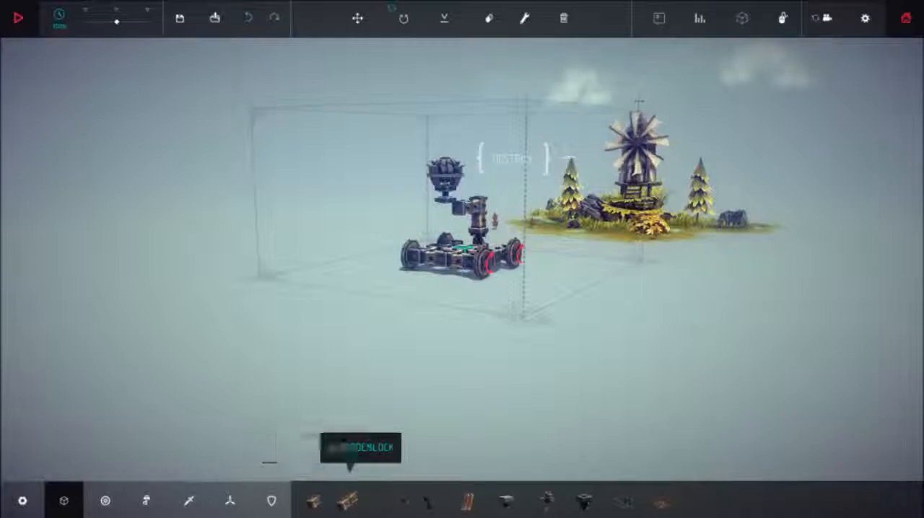
{"action": "left_click", "coordinate": [350, 500]}
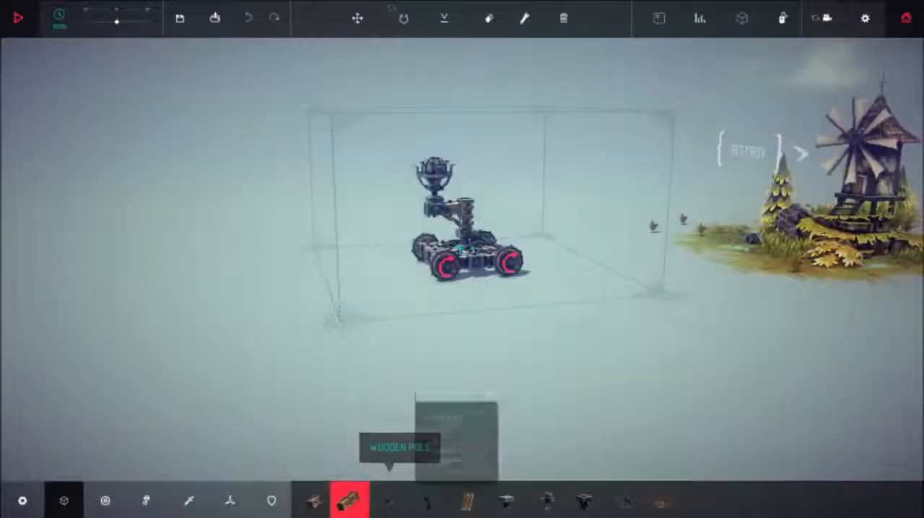
Step: Load the Reach Insignia ruins level with the spiked-arm cart, showing the camera guide
{"action": "left_click", "coordinate": [311, 499]}
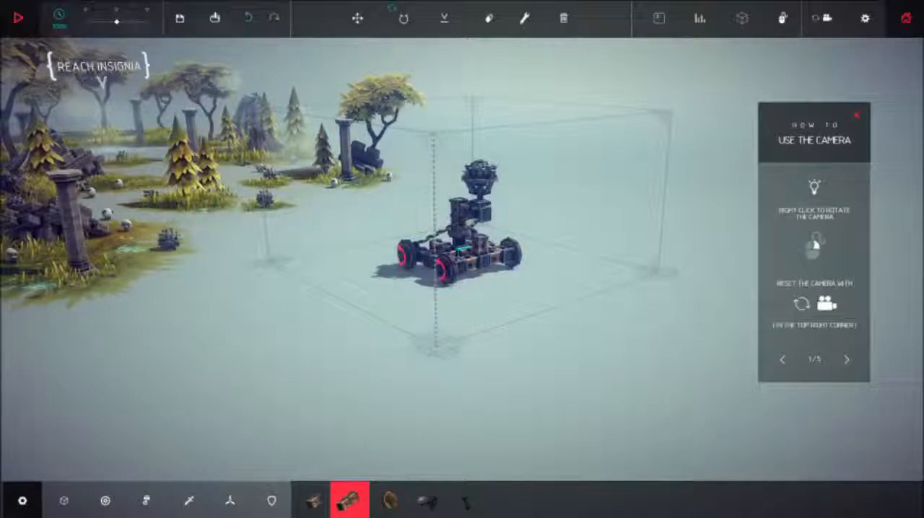
{"action": "left_click", "coordinate": [19, 17]}
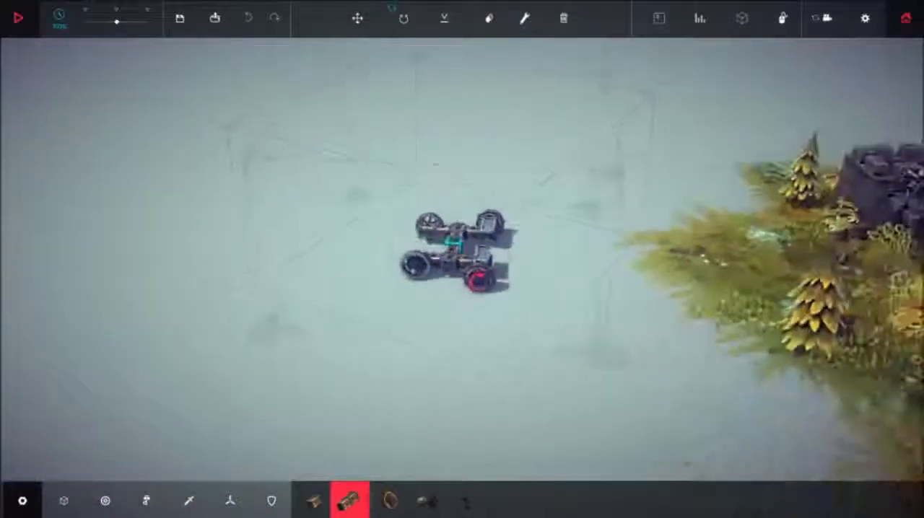
Step: Clear the machine and build a wheeled Small Wooden Block frame with three pillars
{"action": "left_click", "coordinate": [563, 18]}
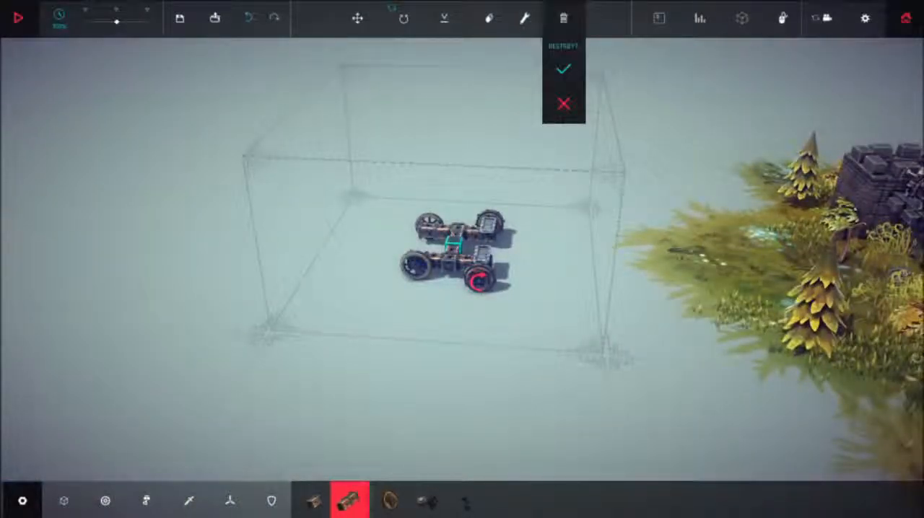
{"action": "left_click", "coordinate": [563, 69]}
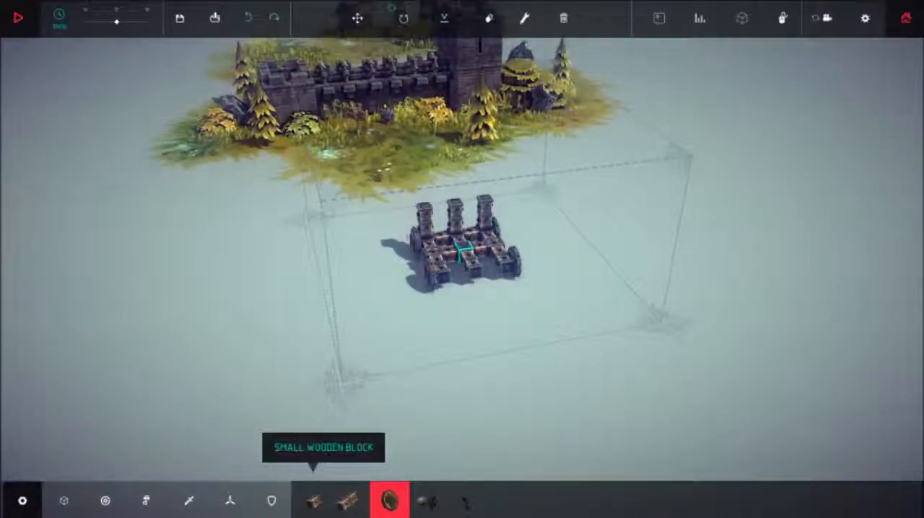
{"action": "left_click", "coordinate": [350, 499]}
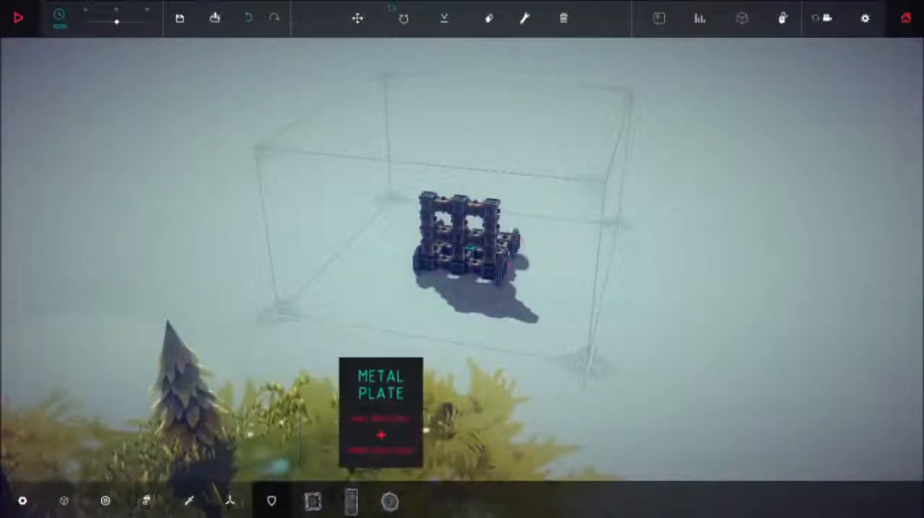
Step: Stack Wooden Blocks into a tall front wall on the cart
{"action": "left_click", "coordinate": [312, 500]}
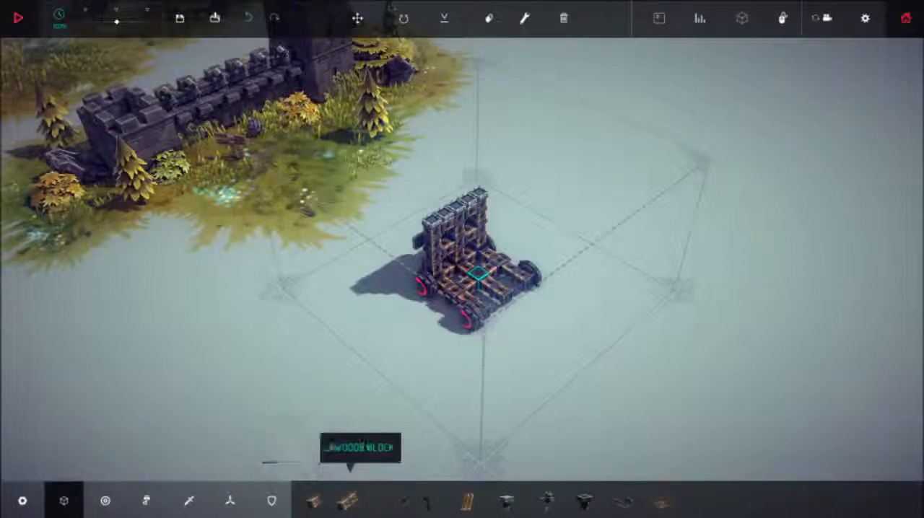
Step: Add wheels, a raised wooden frame and a cannon block to the cart
{"action": "left_click", "coordinate": [350, 500]}
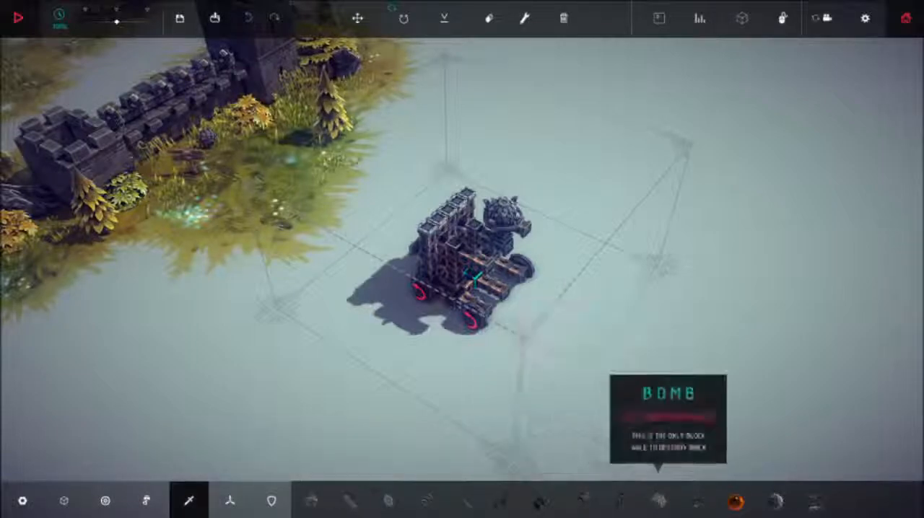
{"action": "left_click", "coordinate": [695, 500]}
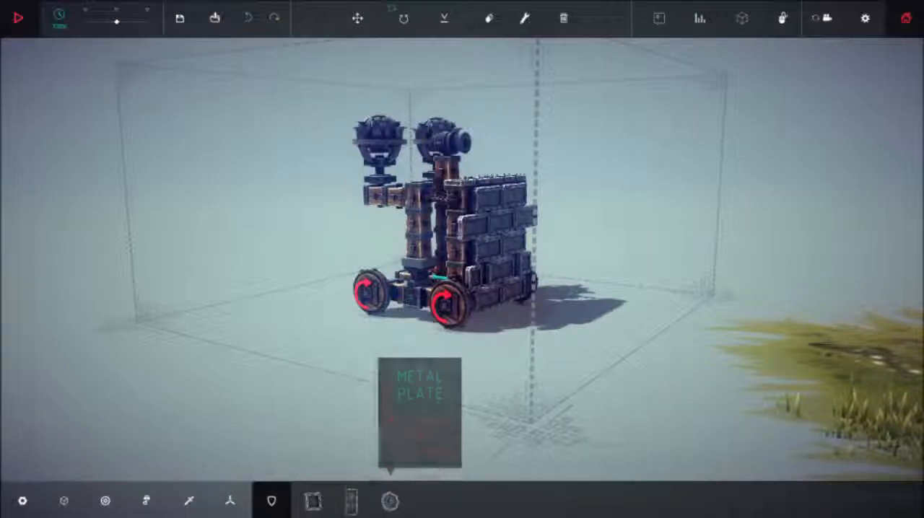
{"action": "left_click", "coordinate": [312, 501]}
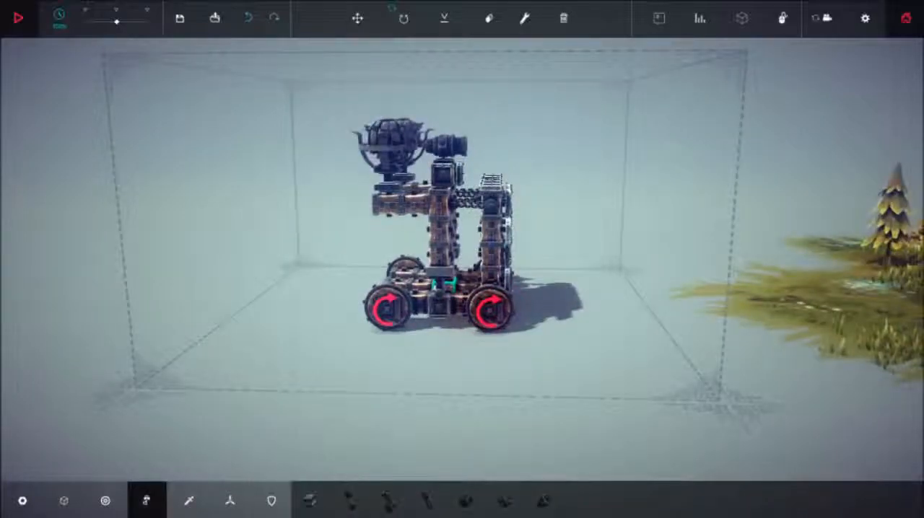
Step: Thicken the cart's wooden block wall and mount a cannon on top
{"action": "left_click", "coordinate": [19, 18]}
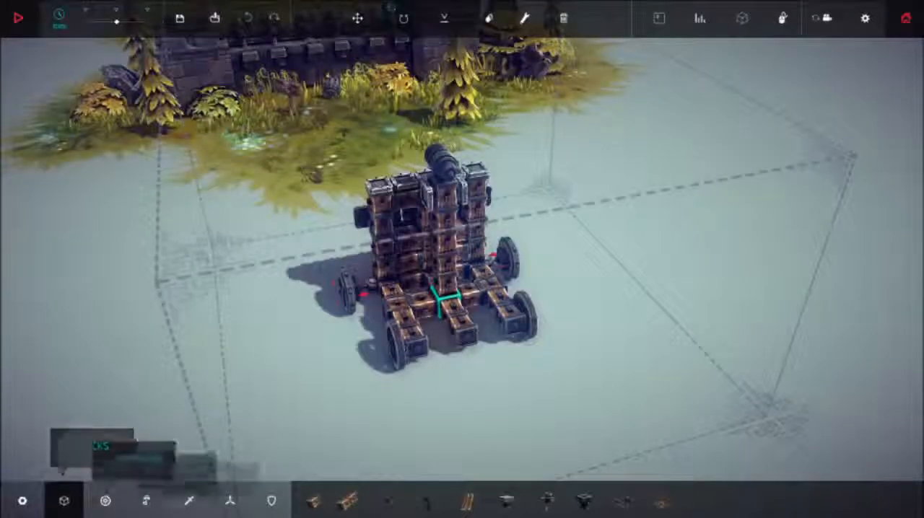
Step: Attach two circular saws to the front and a row of cannons along the top
{"action": "left_click", "coordinate": [350, 499]}
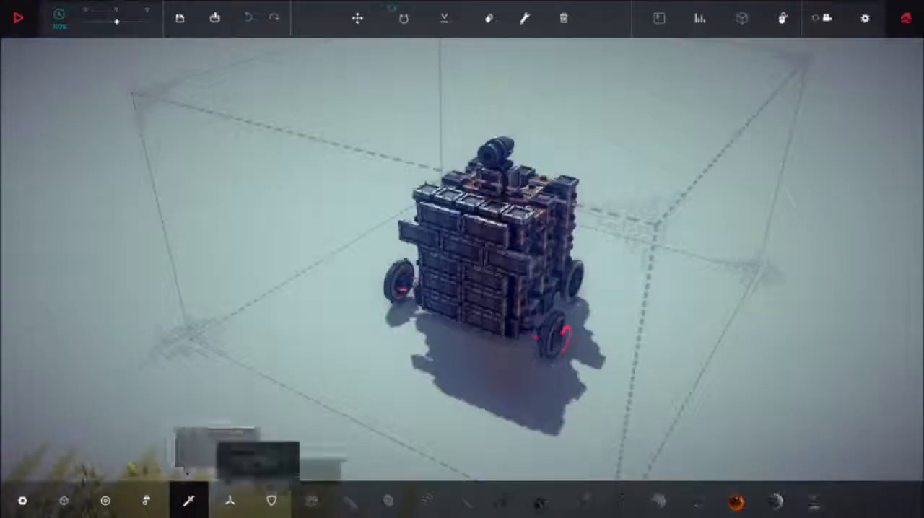
{"action": "left_click", "coordinate": [503, 500]}
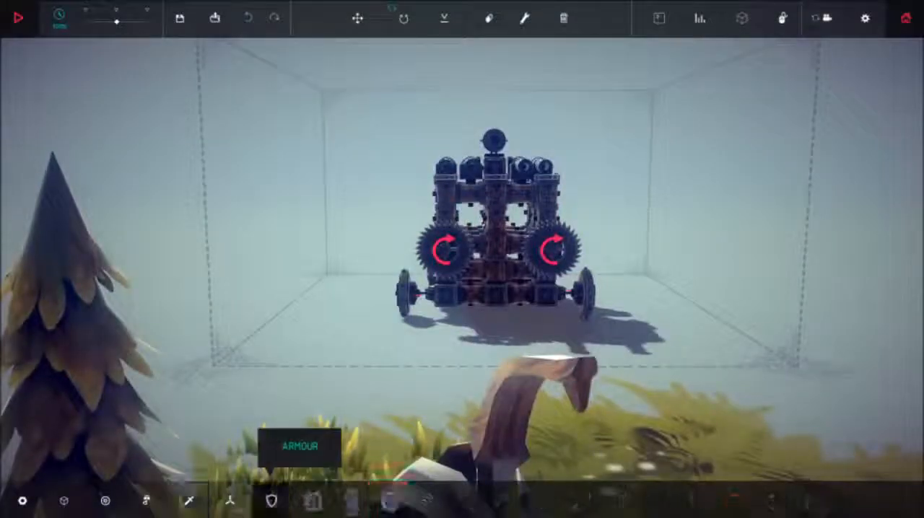
{"action": "left_click", "coordinate": [353, 500]}
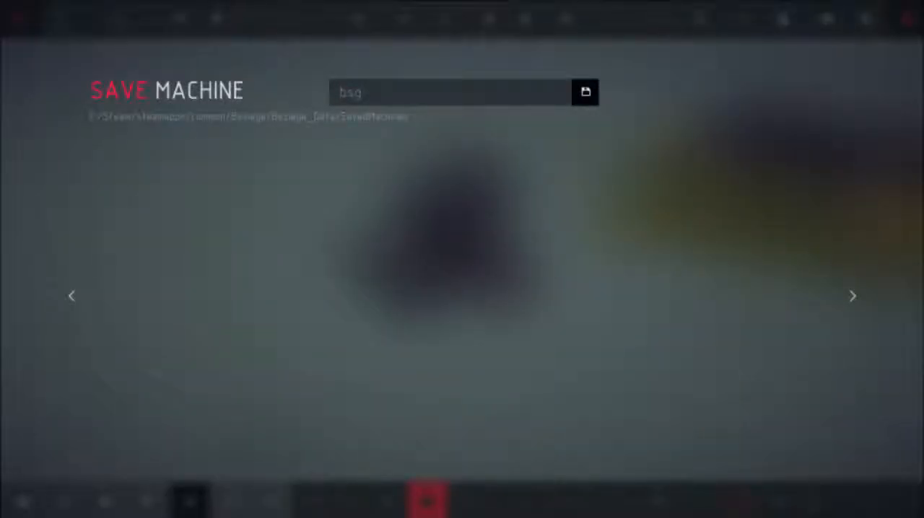
{"action": "left_click", "coordinate": [585, 93]}
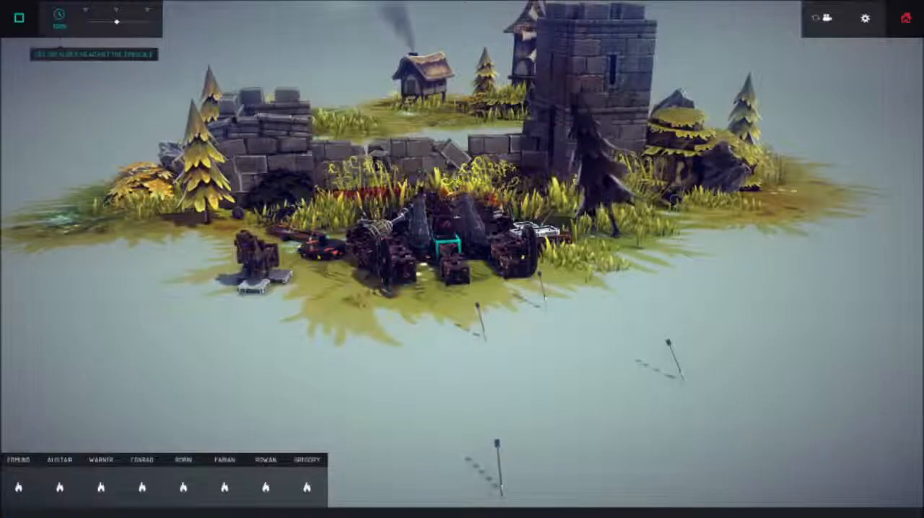
Step: Stop the castle-level simulation of the armoured cannon cart and return to build mode
{"action": "left_click", "coordinate": [18, 17]}
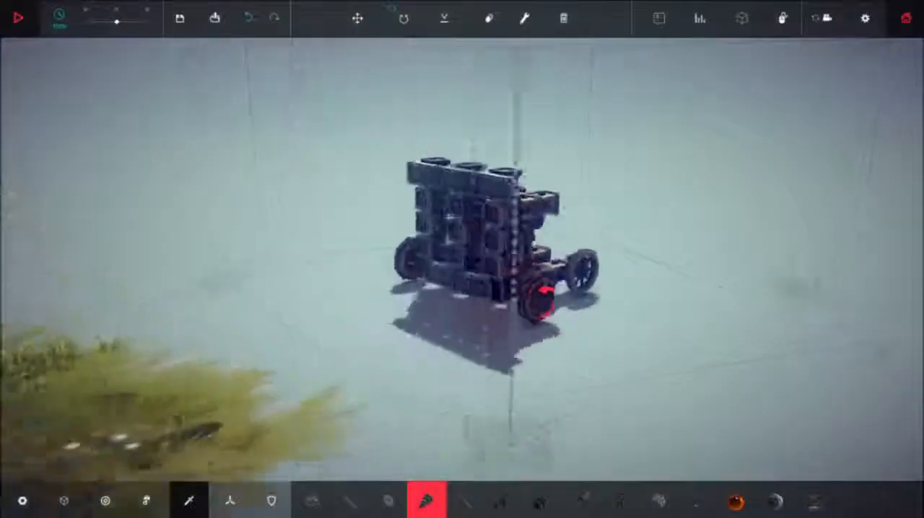